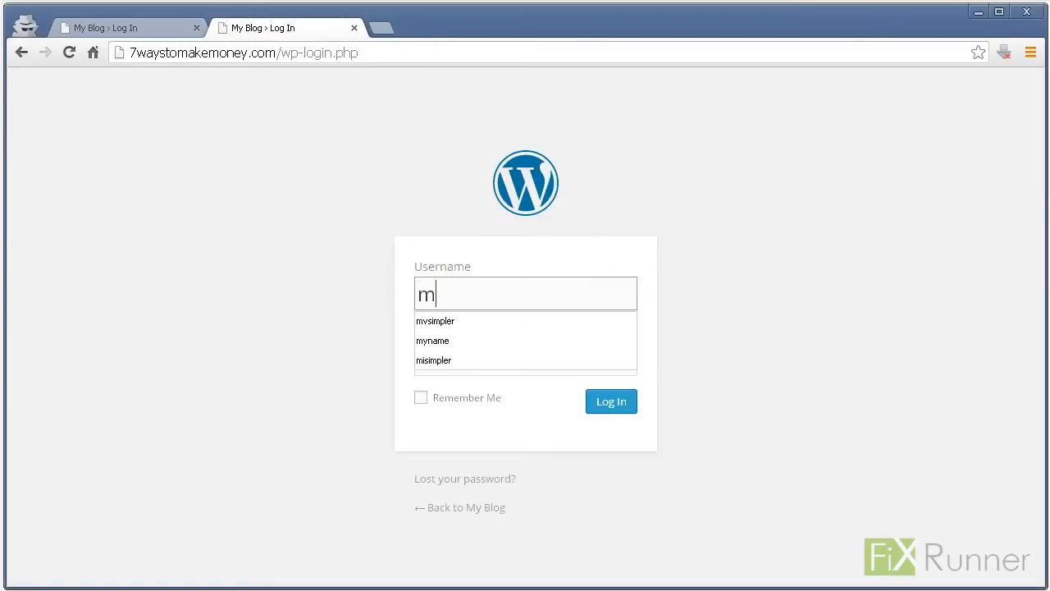
Attempt to sign in to the blog with the remembered username and password.
{"action": "left_click", "coordinate": [434, 340]}
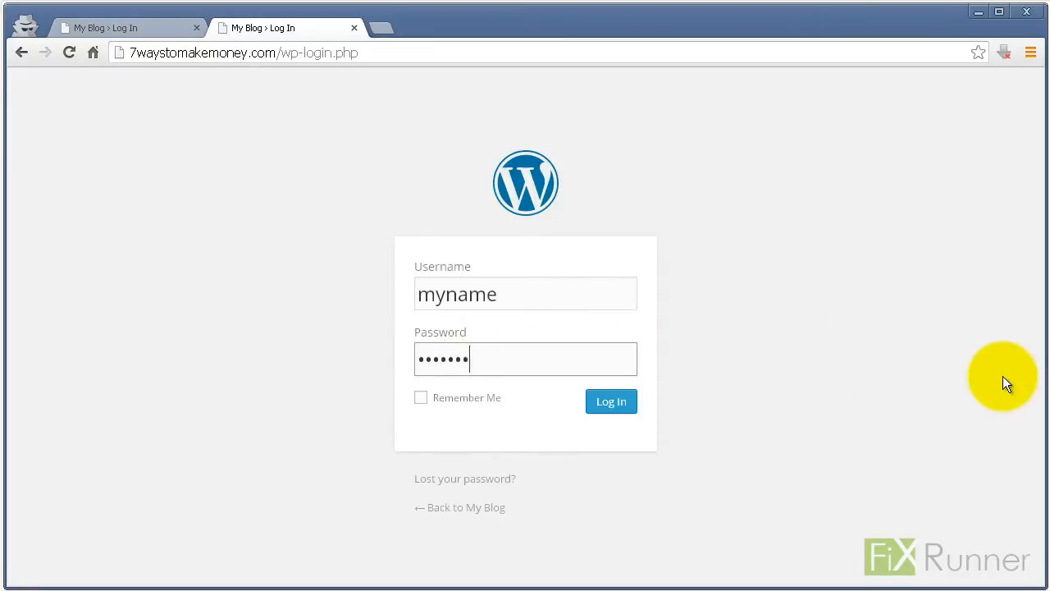
{"action": "left_click", "coordinate": [611, 400]}
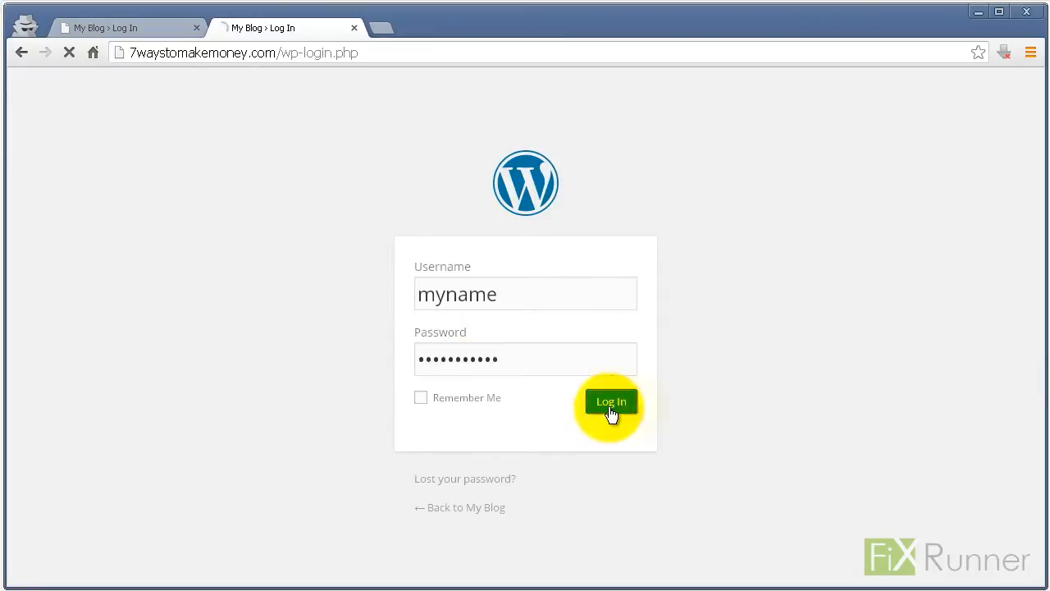
{"action": "left_click", "coordinate": [610, 401]}
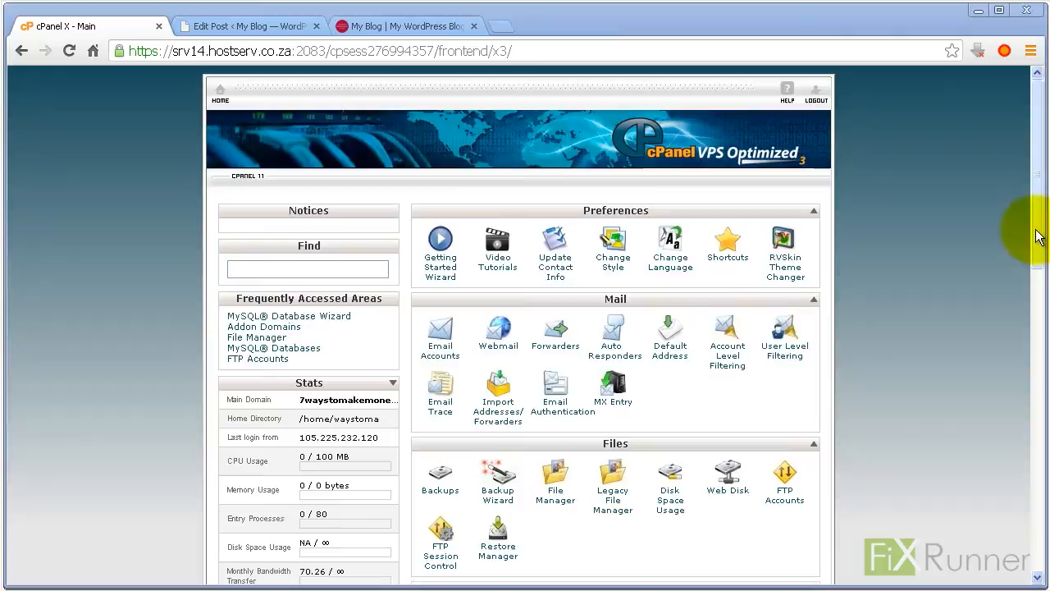
Launch phpMyAdmin from the Databases section of the cPanel dashboard.
{"action": "scroll", "scroll_direction": "down", "scroll_amount": 3}
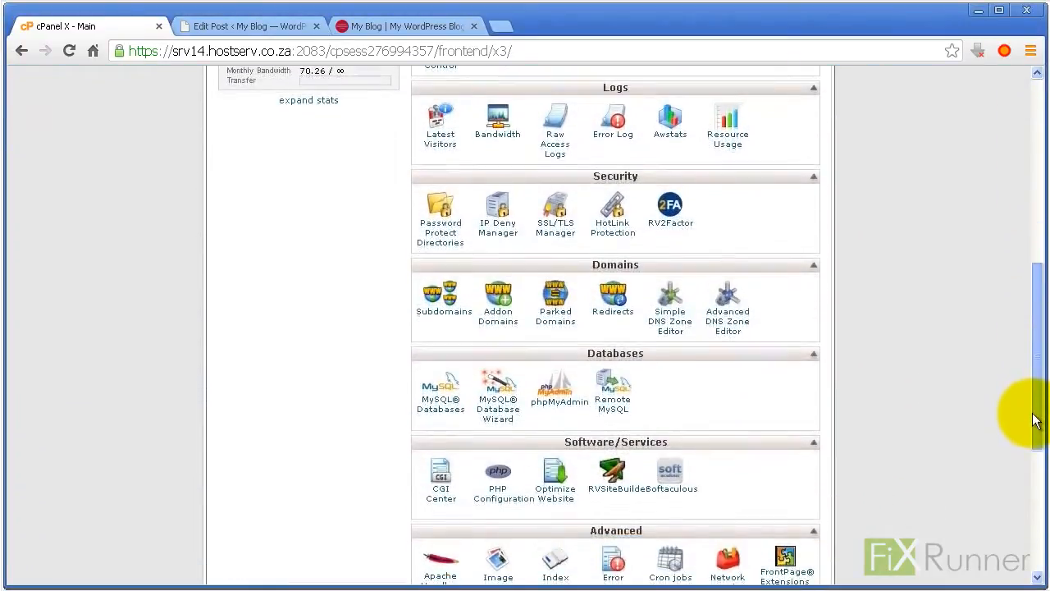
{"action": "scroll", "scroll_direction": "down", "scroll_amount": 3}
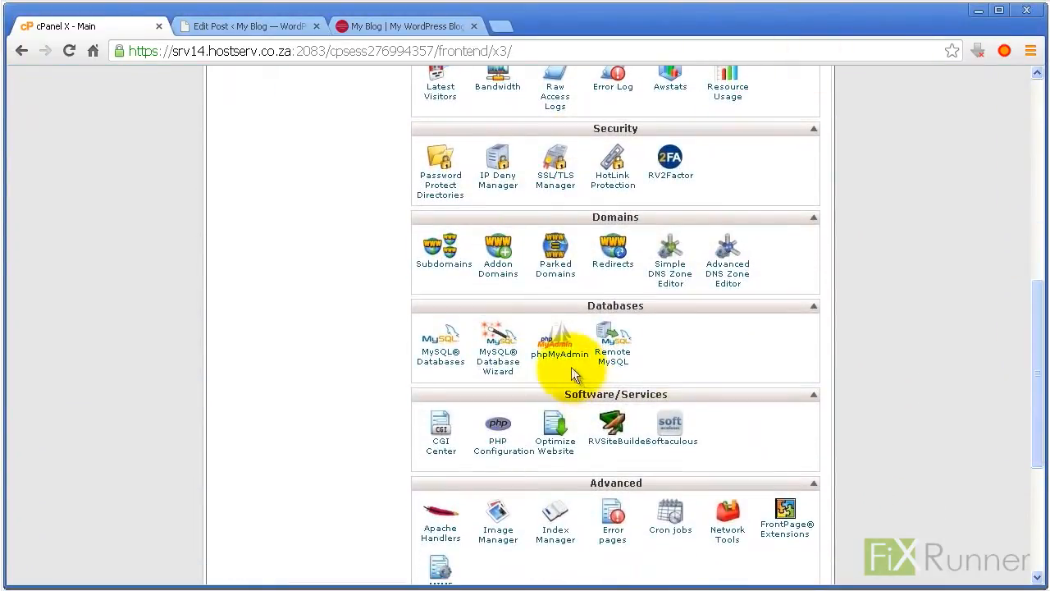
{"action": "left_click", "coordinate": [561, 339]}
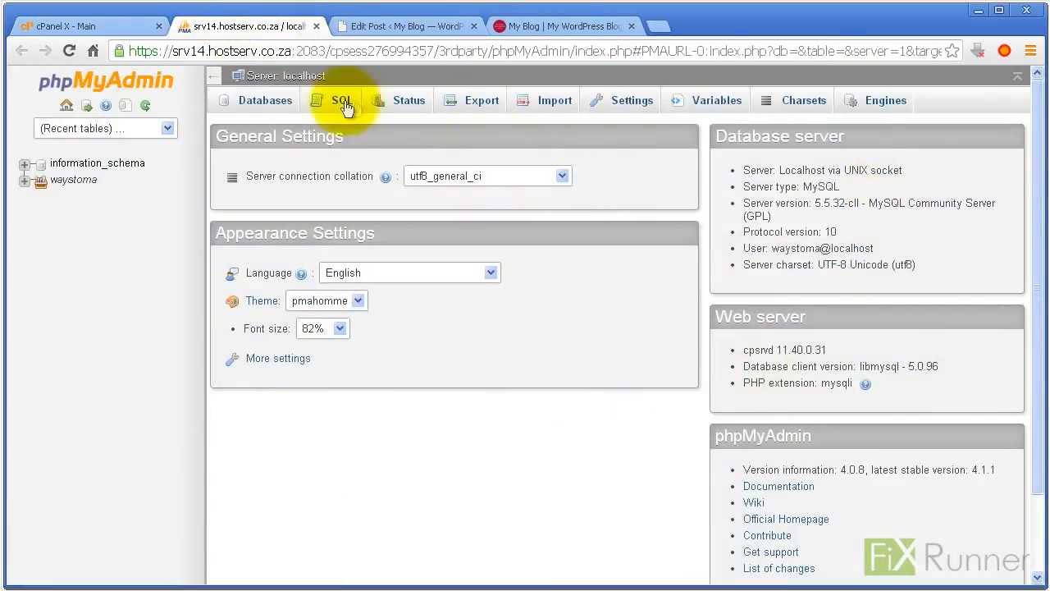
Browse to the blog's database and its wp_users table with the single admin row.
{"action": "left_click", "coordinate": [264, 100]}
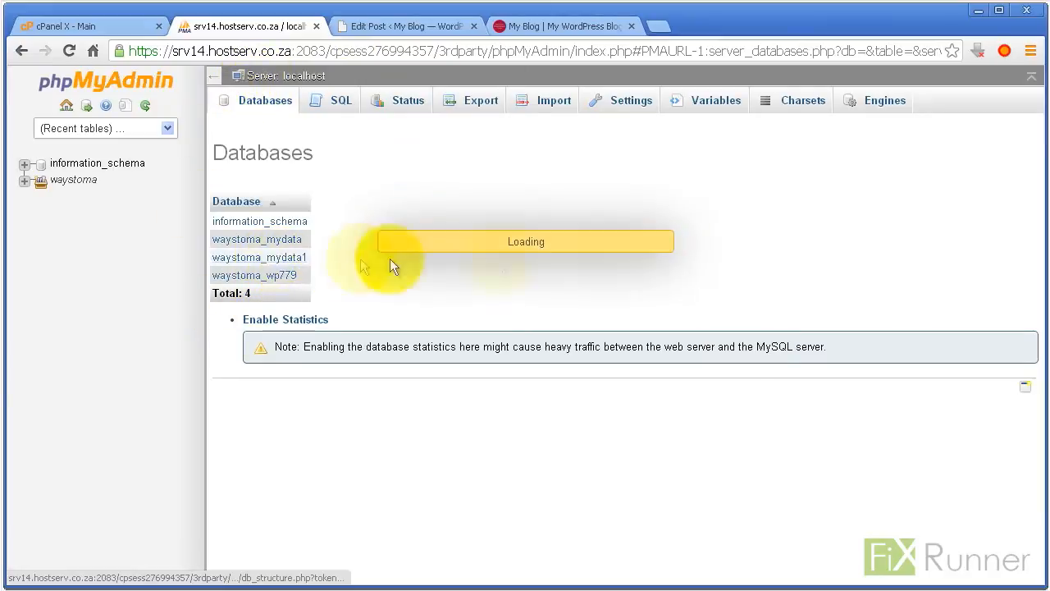
{"action": "left_click", "coordinate": [259, 256]}
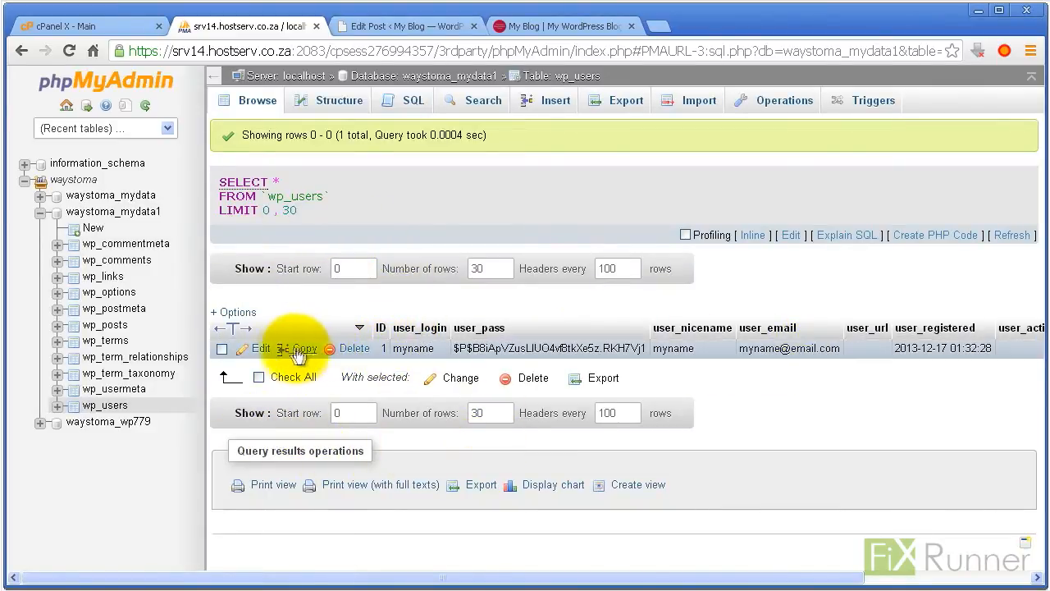
{"action": "left_click", "coordinate": [259, 348]}
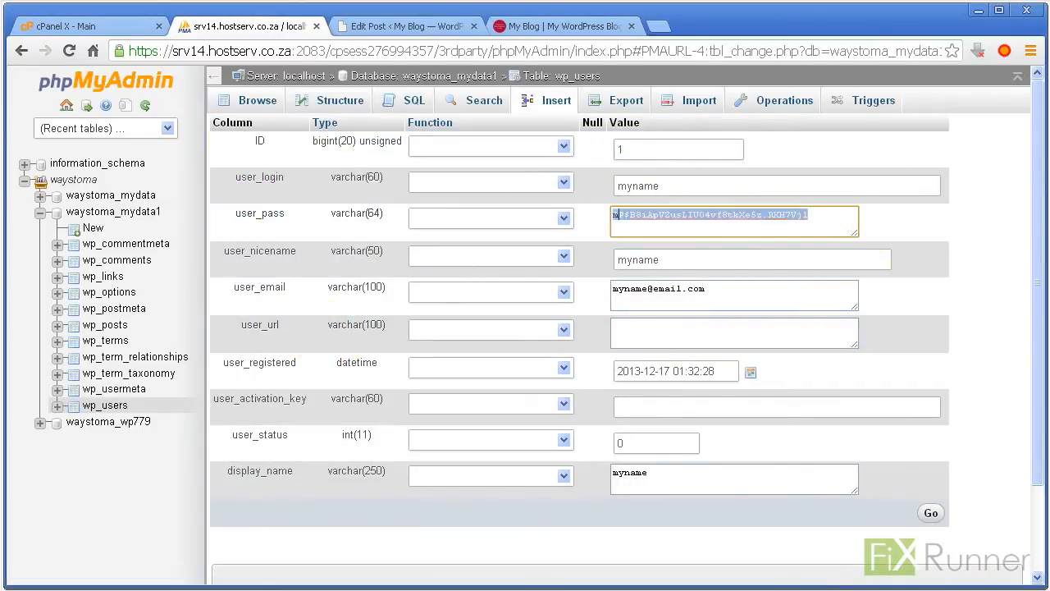
{"action": "type", "text": "mypass"}
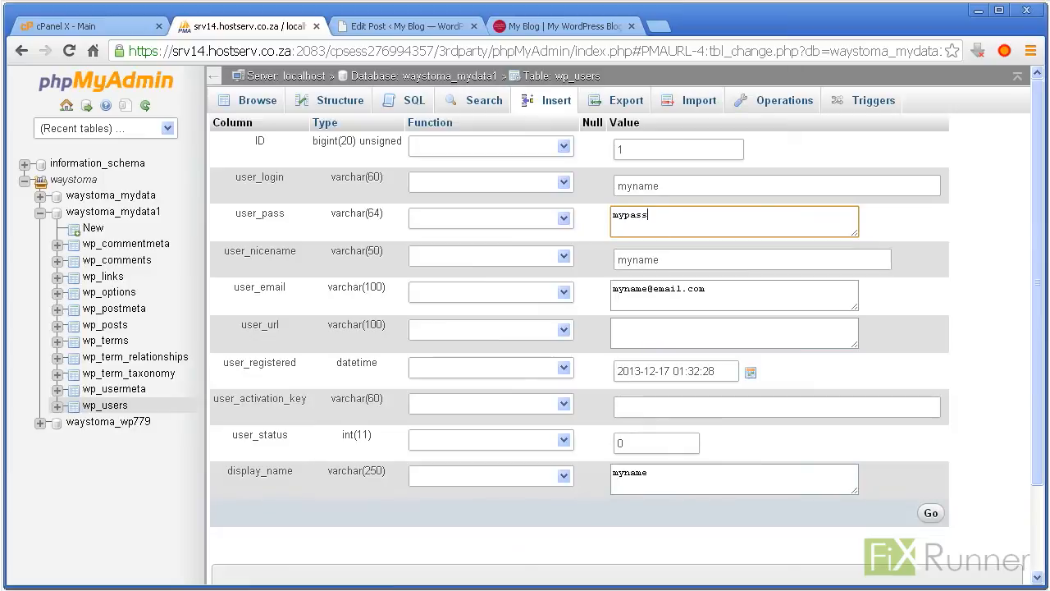
{"action": "type", "text": "word"}
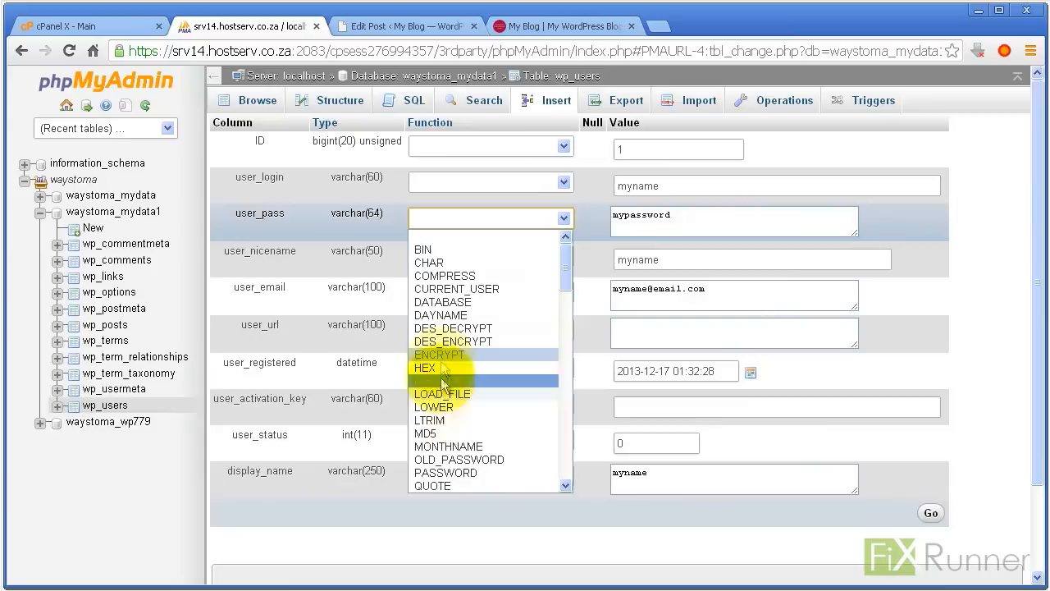
{"action": "left_click", "coordinate": [425, 433]}
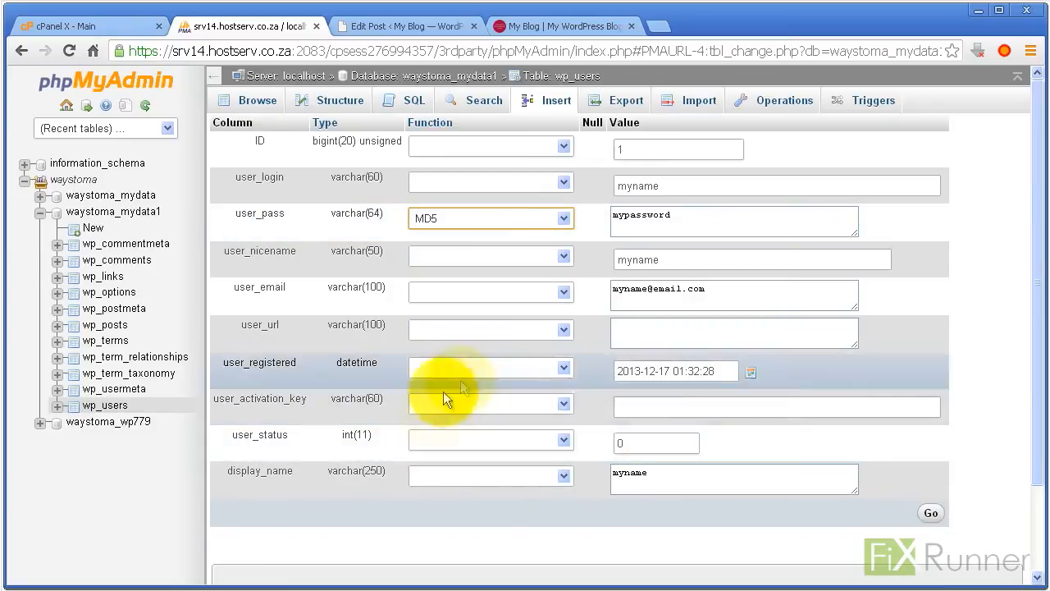